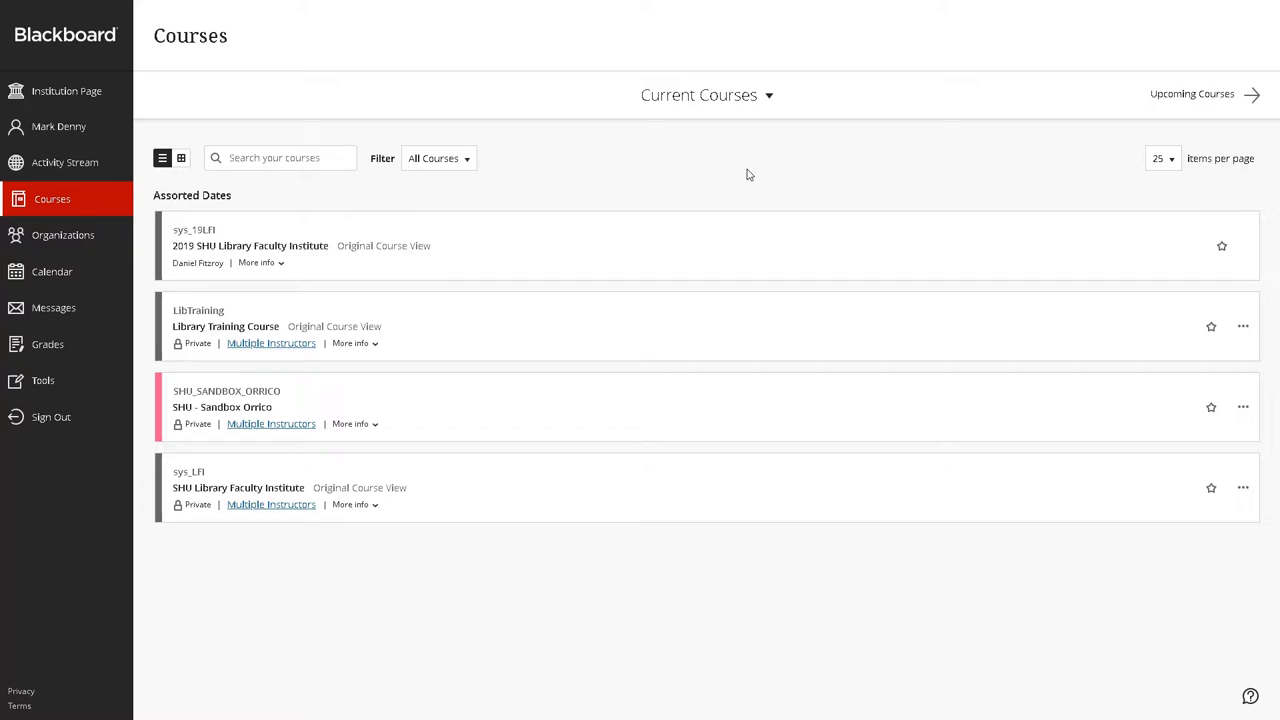
mouse_move(730, 198)
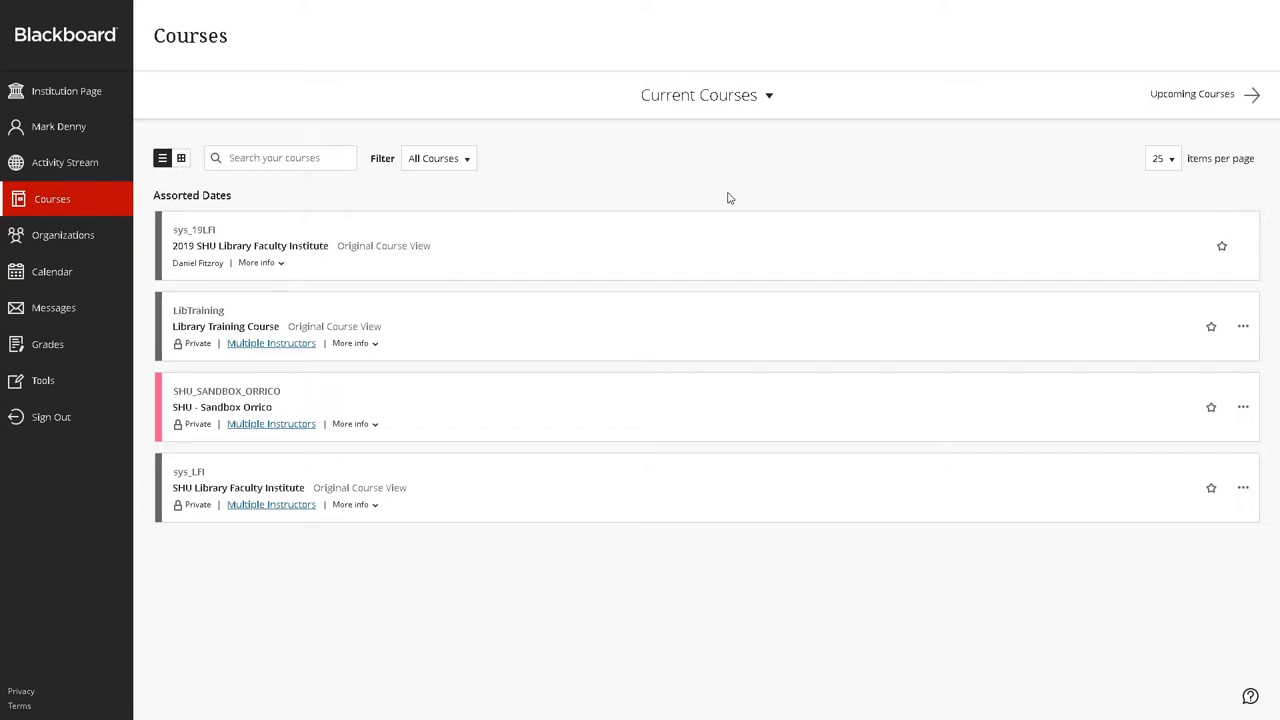
Step: Open the SHU - Sandbox Orrico course from the Courses page
left_click(222, 408)
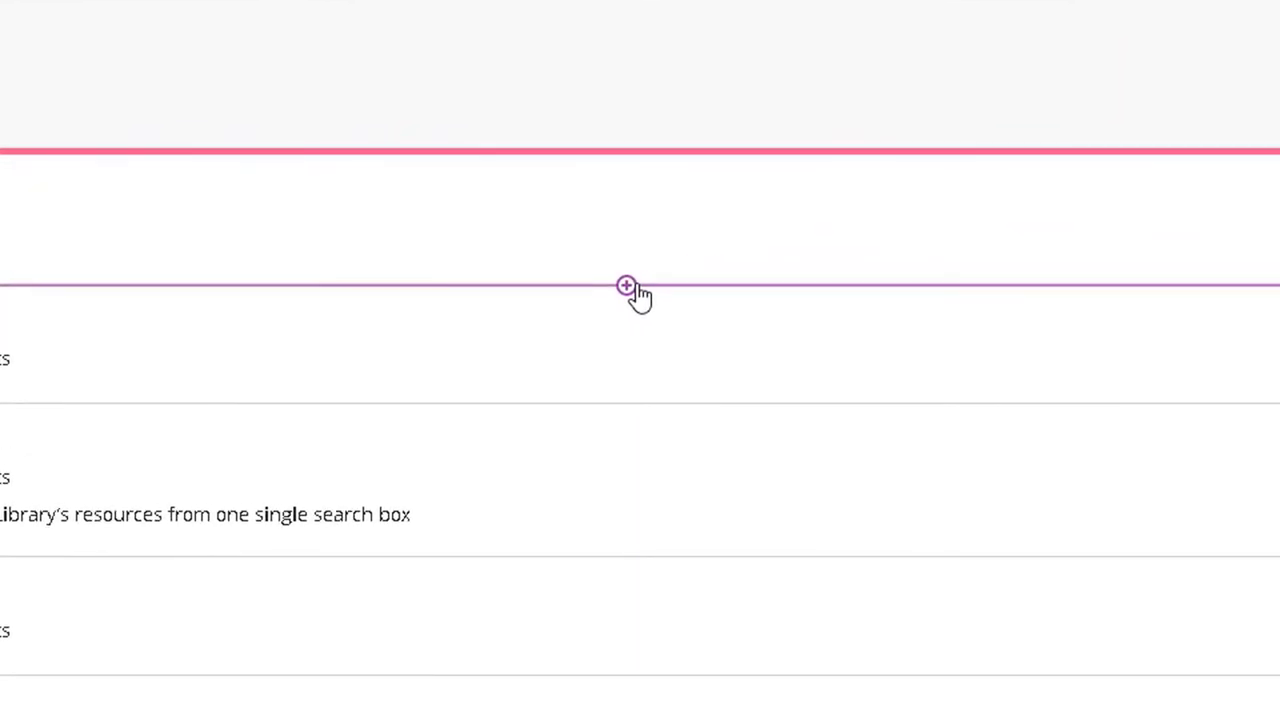
Step: Add the LibGuides tool from the Content Market as a new content item
left_click(624, 286)
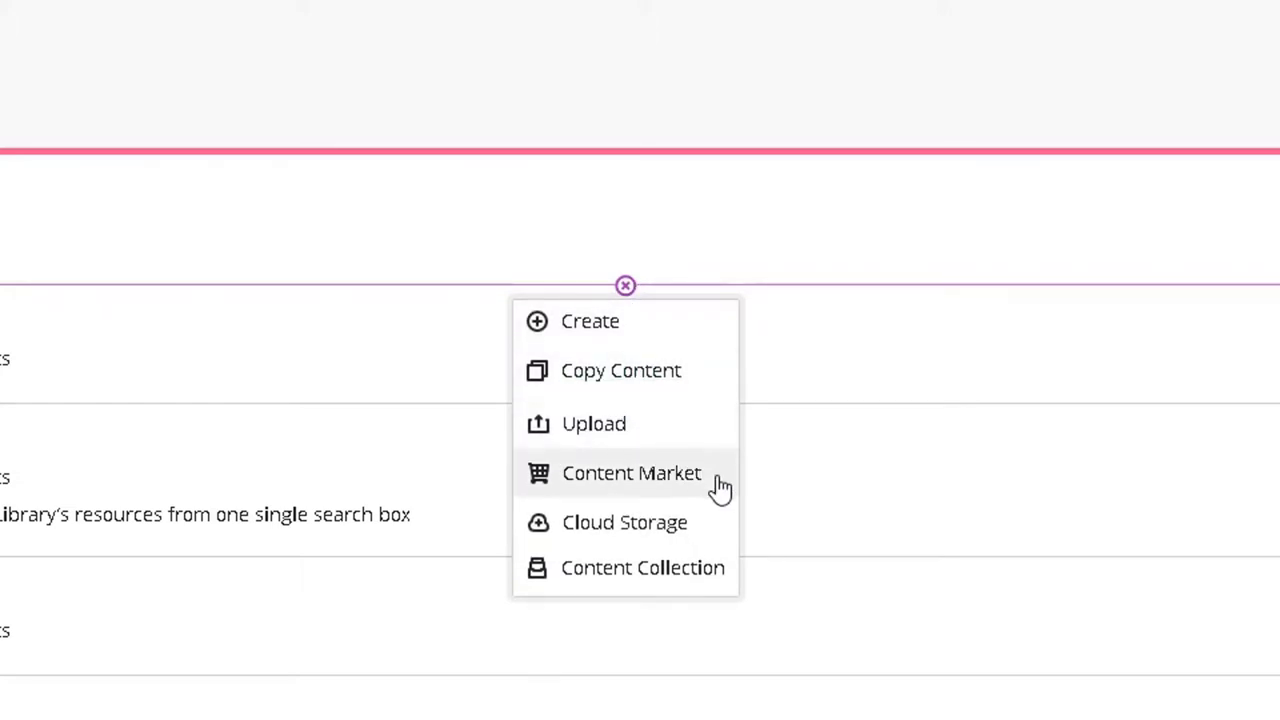
left_click(632, 472)
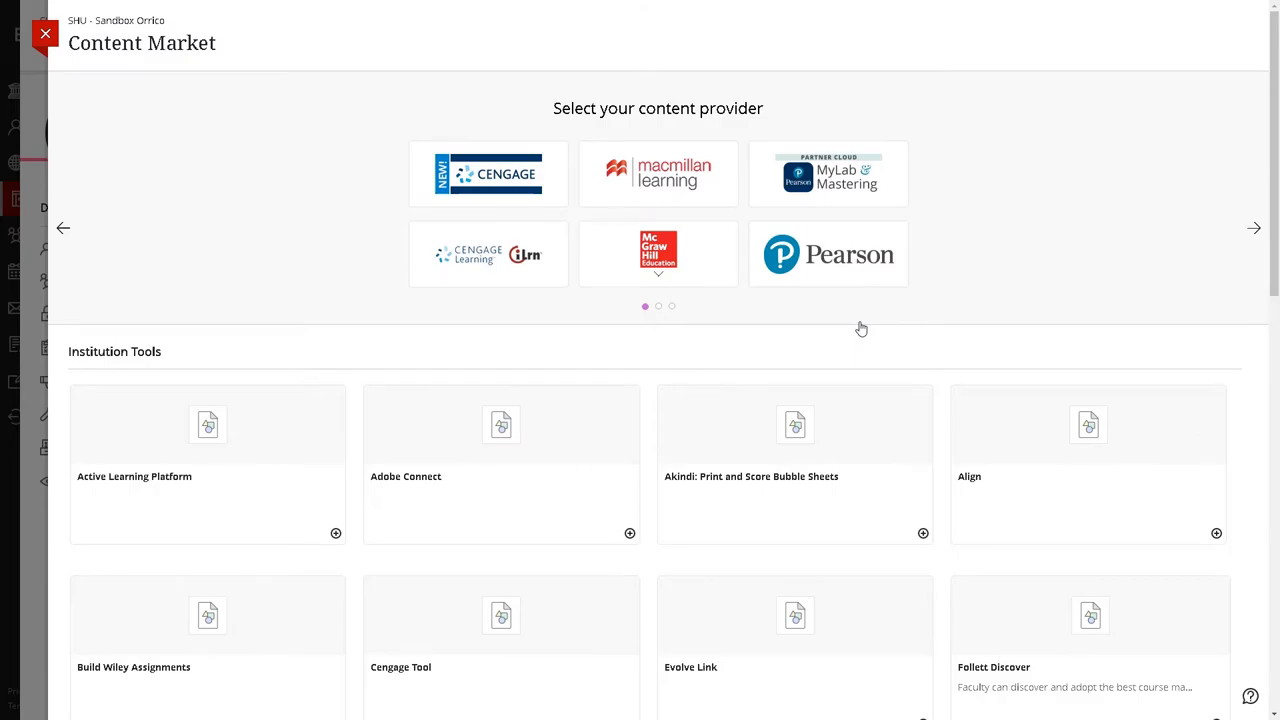
scroll("down", 3)
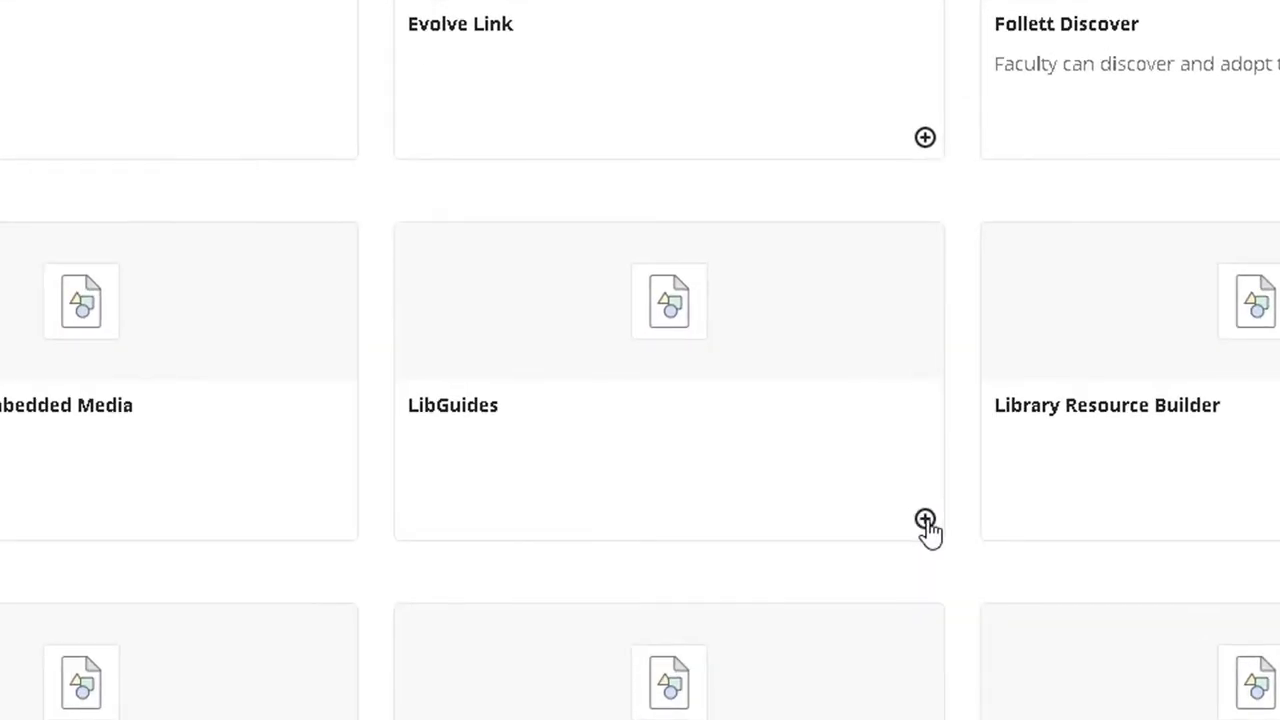
left_click(924, 520)
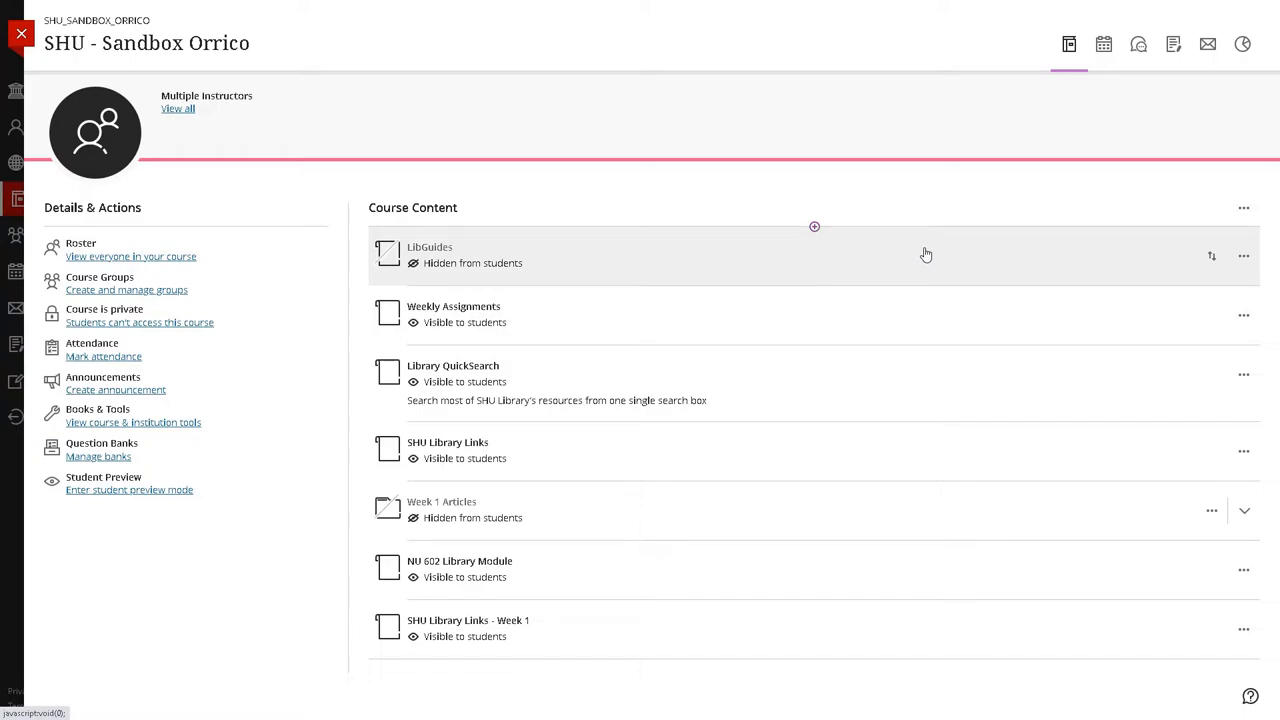
Step: Choose Research Guides - library.sacredheart.edu as the LibGuides site for the new item
left_click(430, 248)
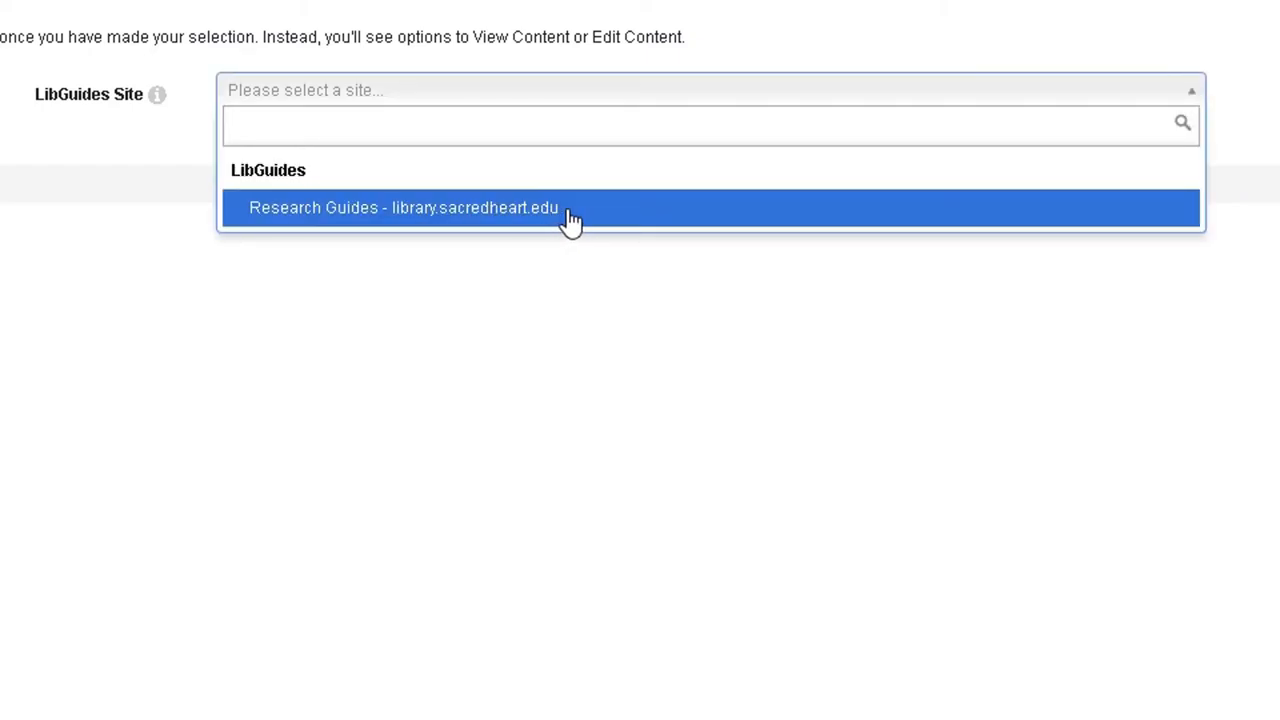
left_click(404, 208)
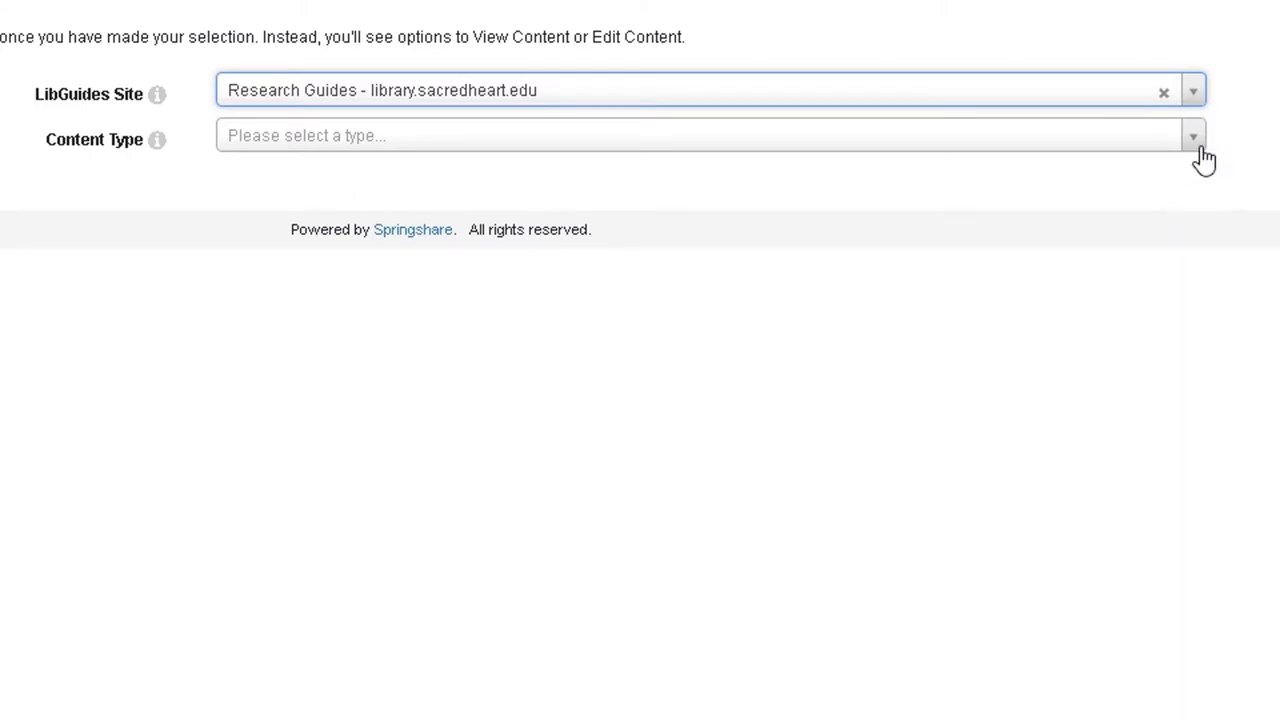
mouse_move(1206, 152)
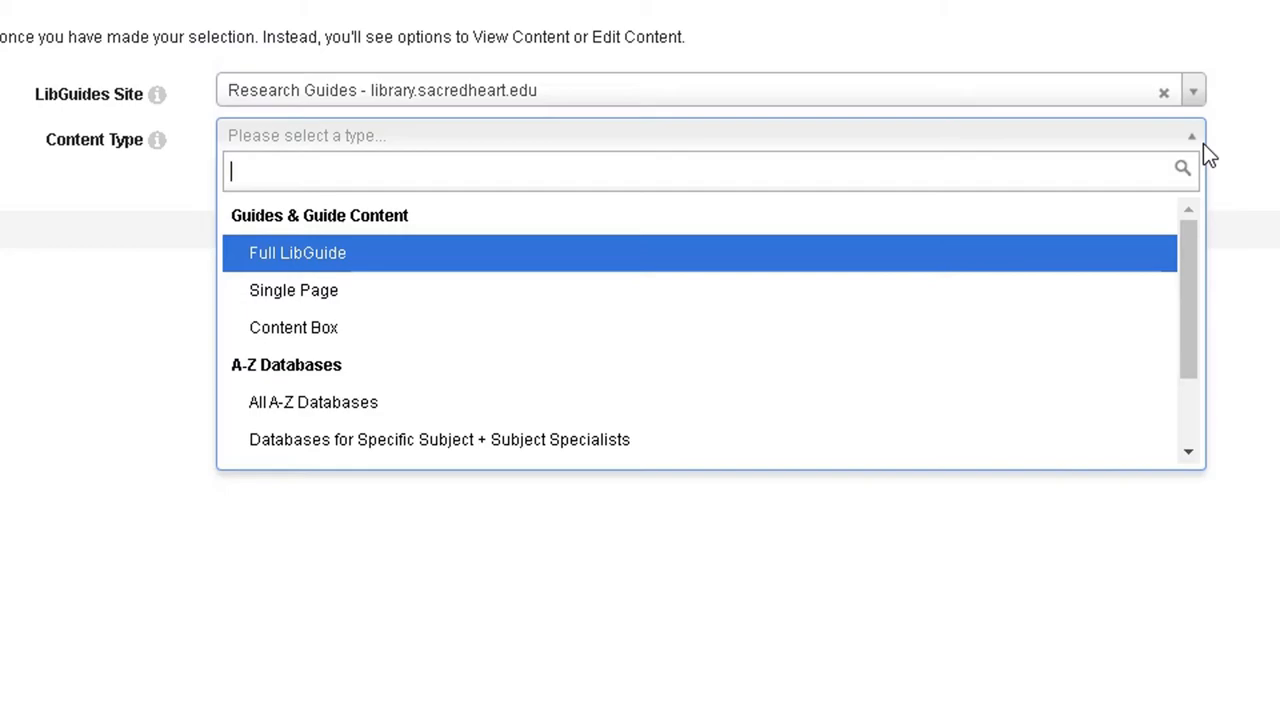
mouse_move(424, 270)
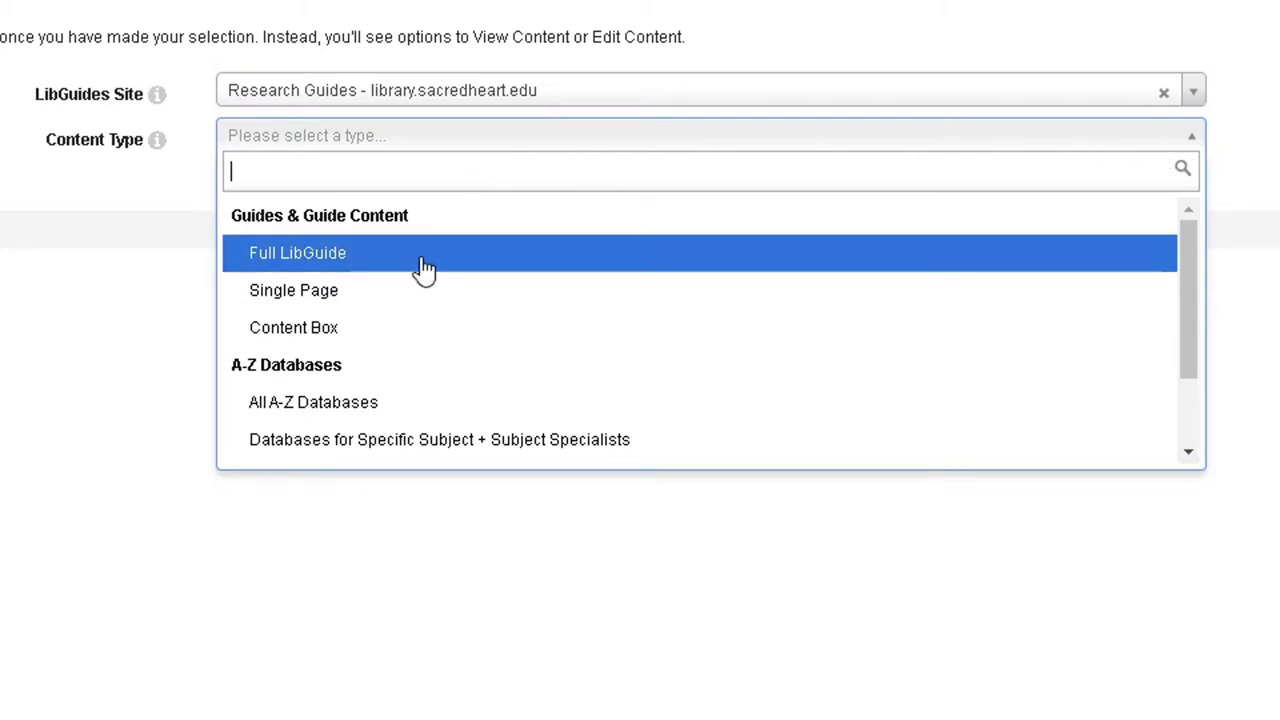
mouse_move(420, 300)
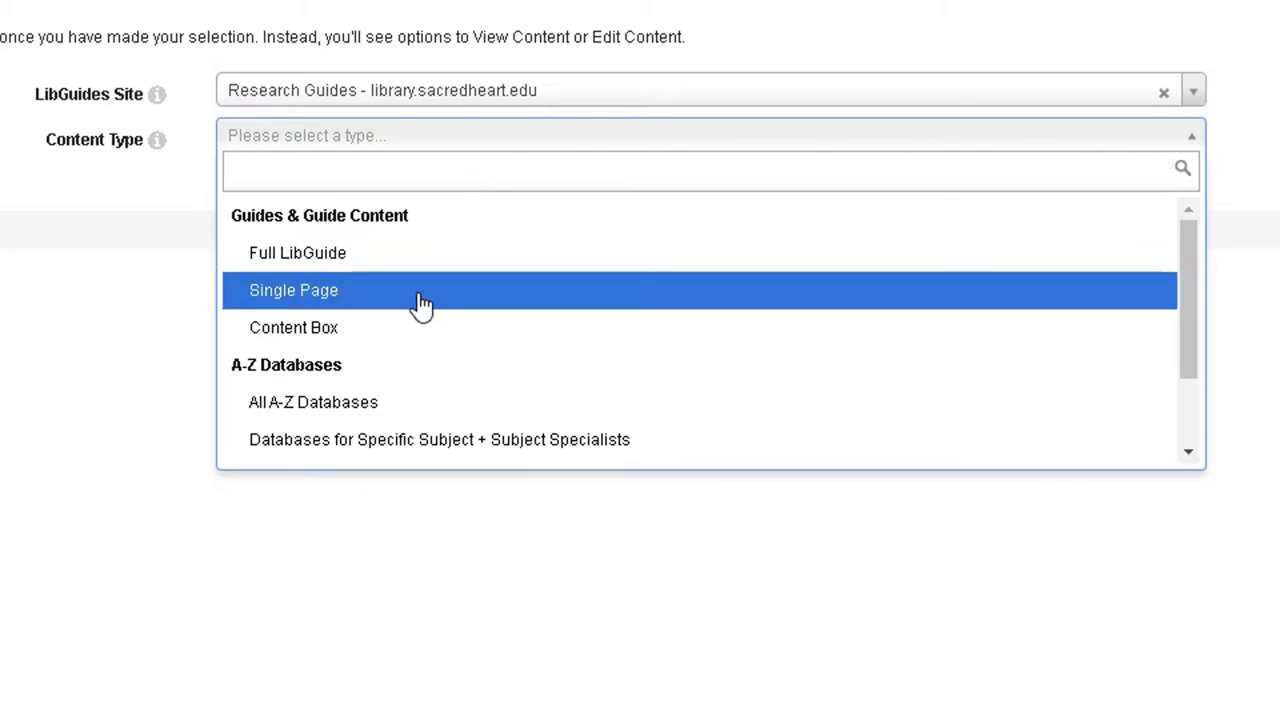
mouse_move(420, 330)
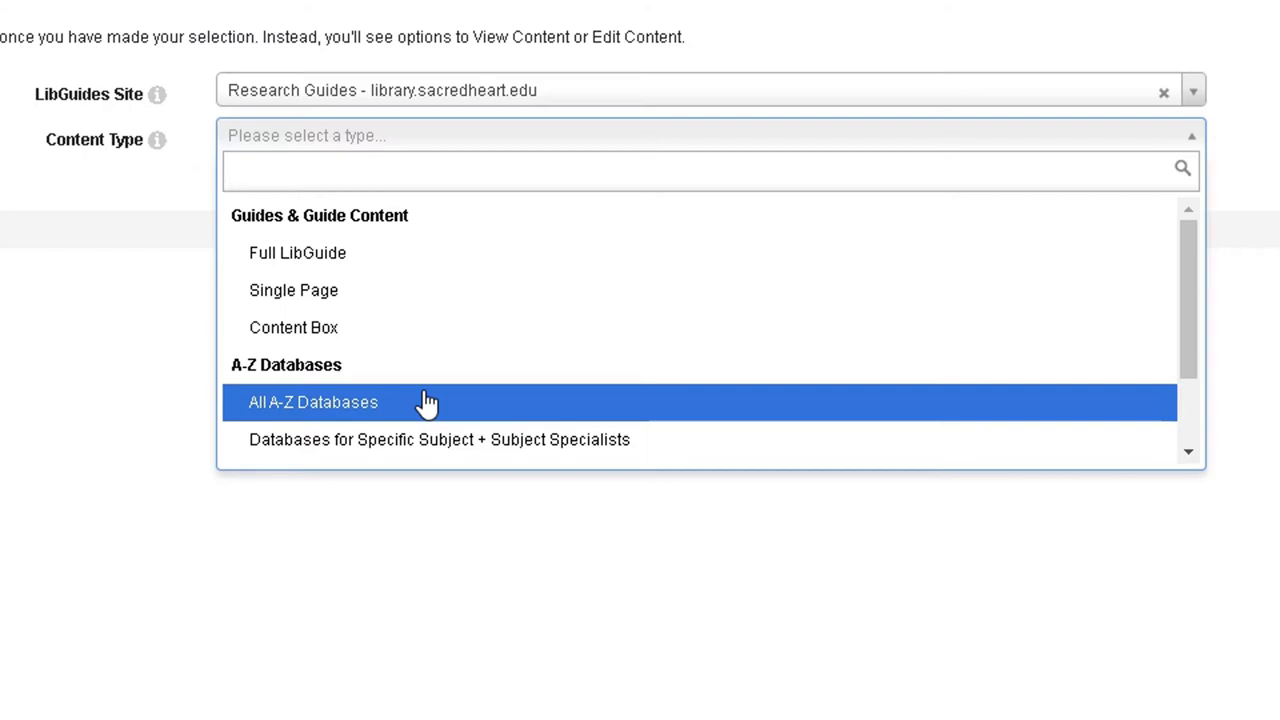
mouse_move(950, 90)
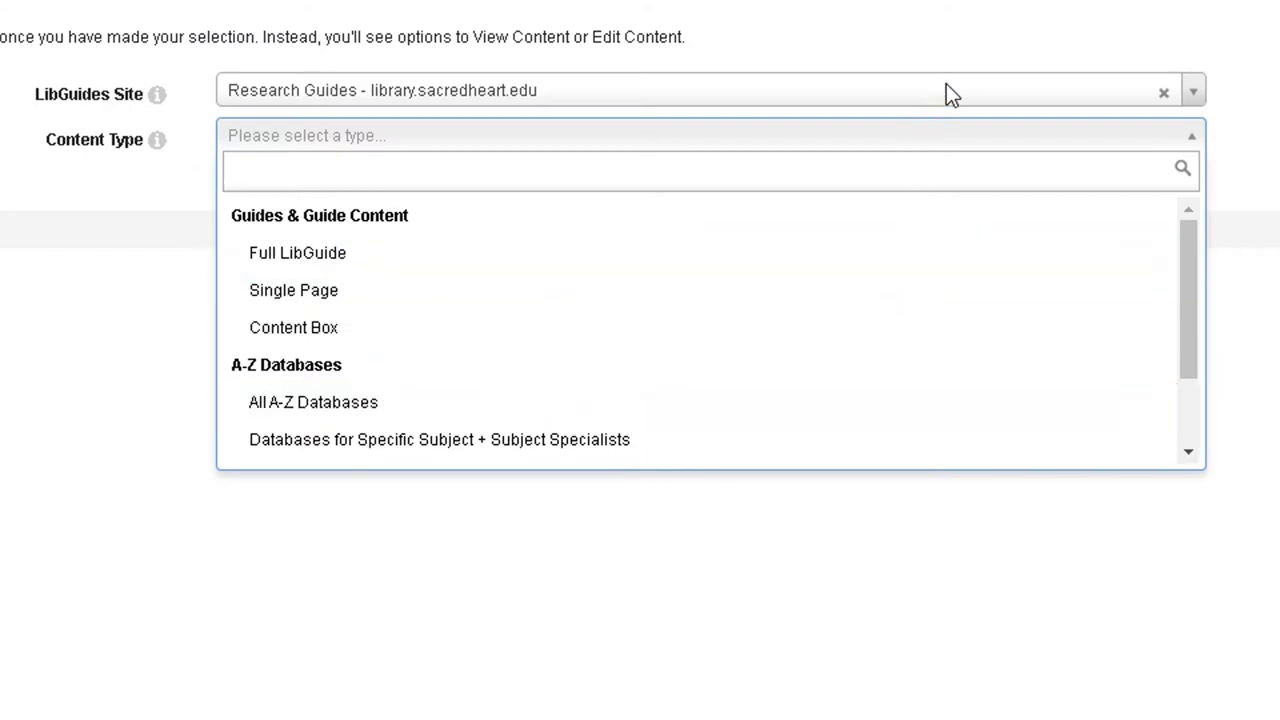
Step: Embed the Full LibGuide 'Navigating the Research Process' into the course item
left_click(700, 168)
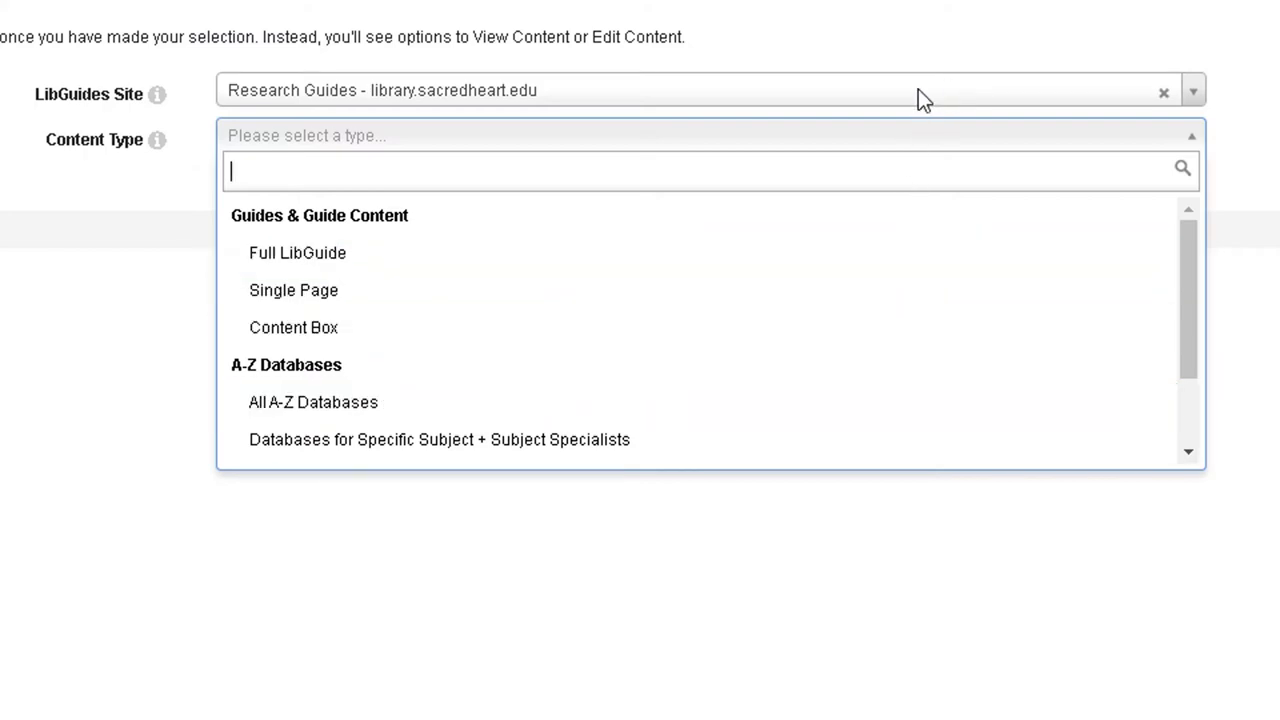
mouse_move(420, 252)
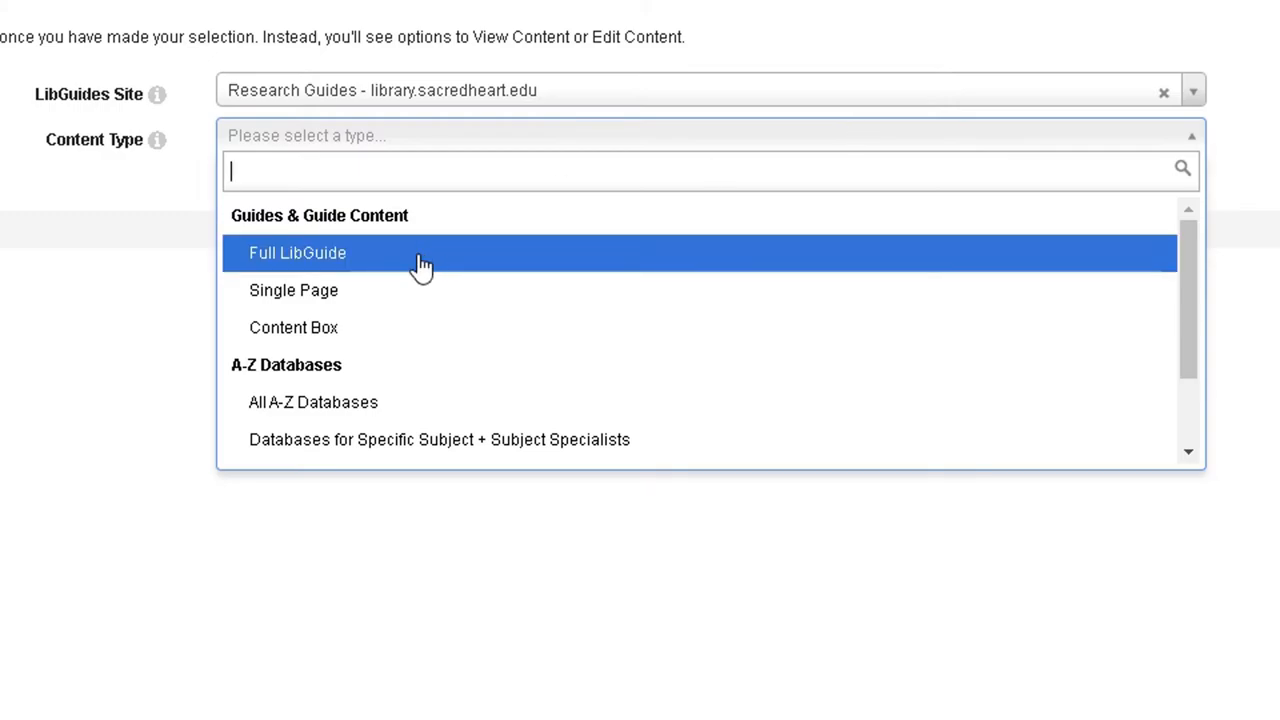
left_click(296, 252)
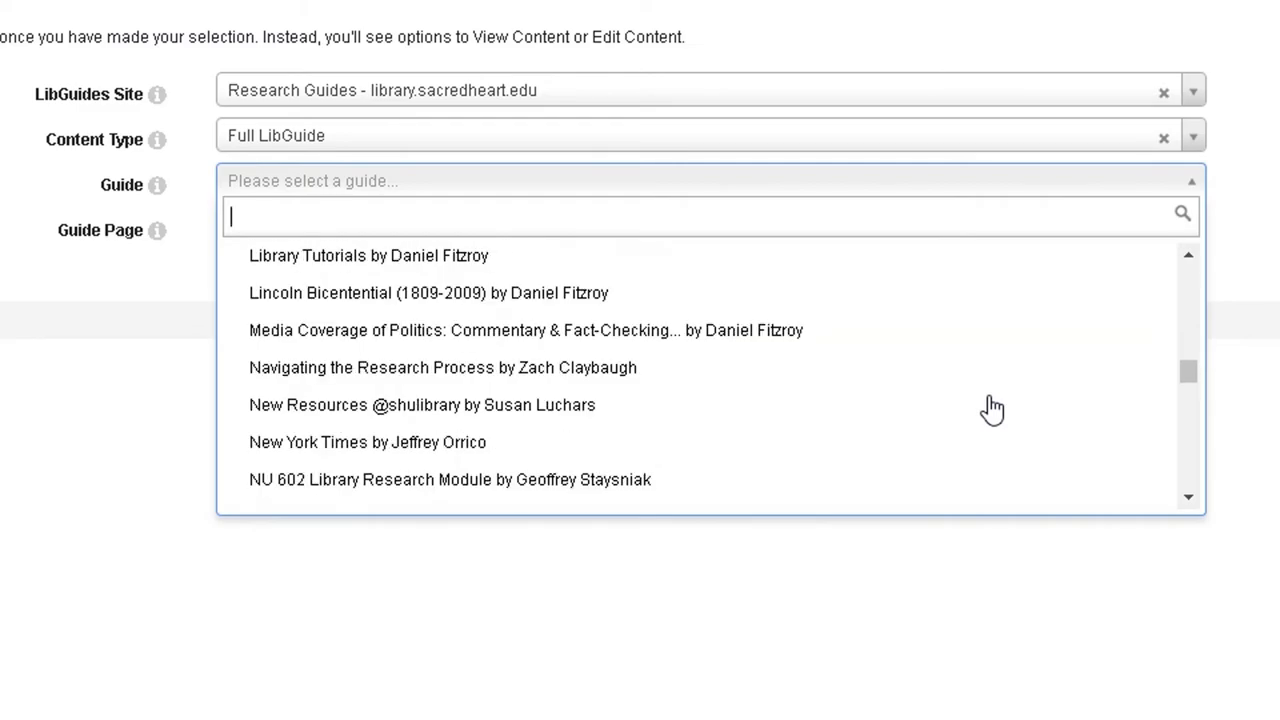
left_click(442, 368)
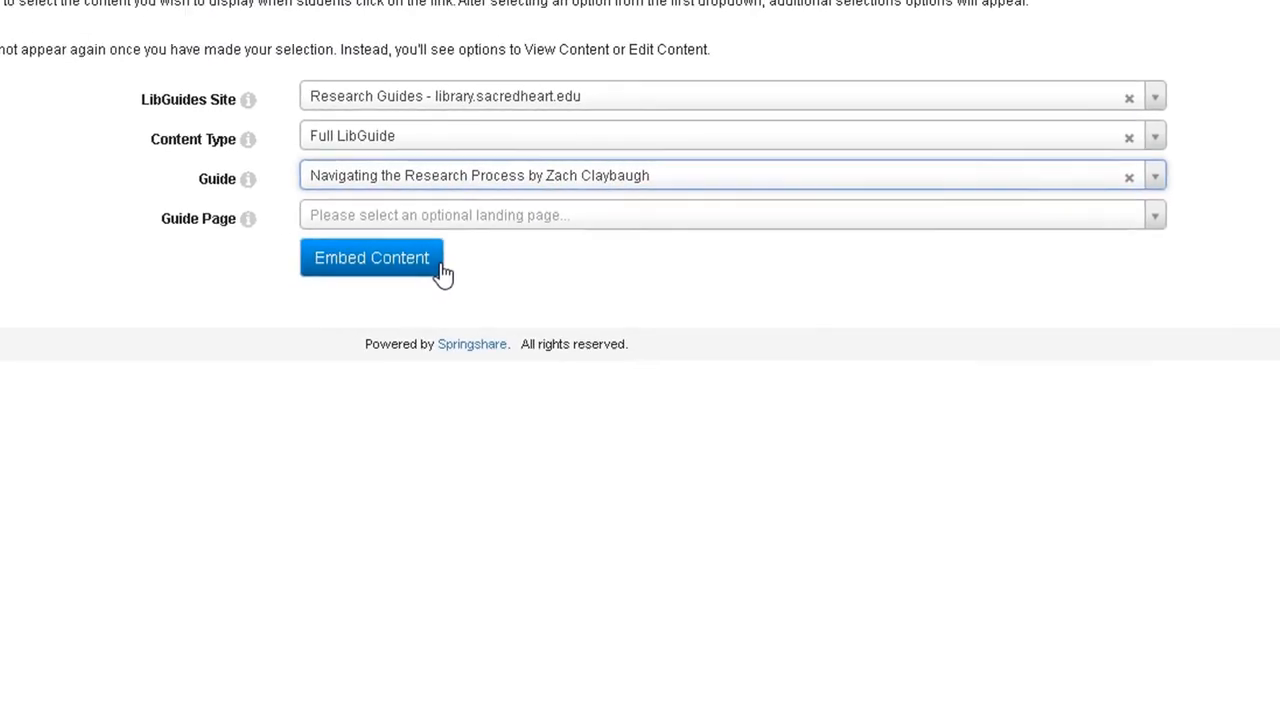
left_click(372, 256)
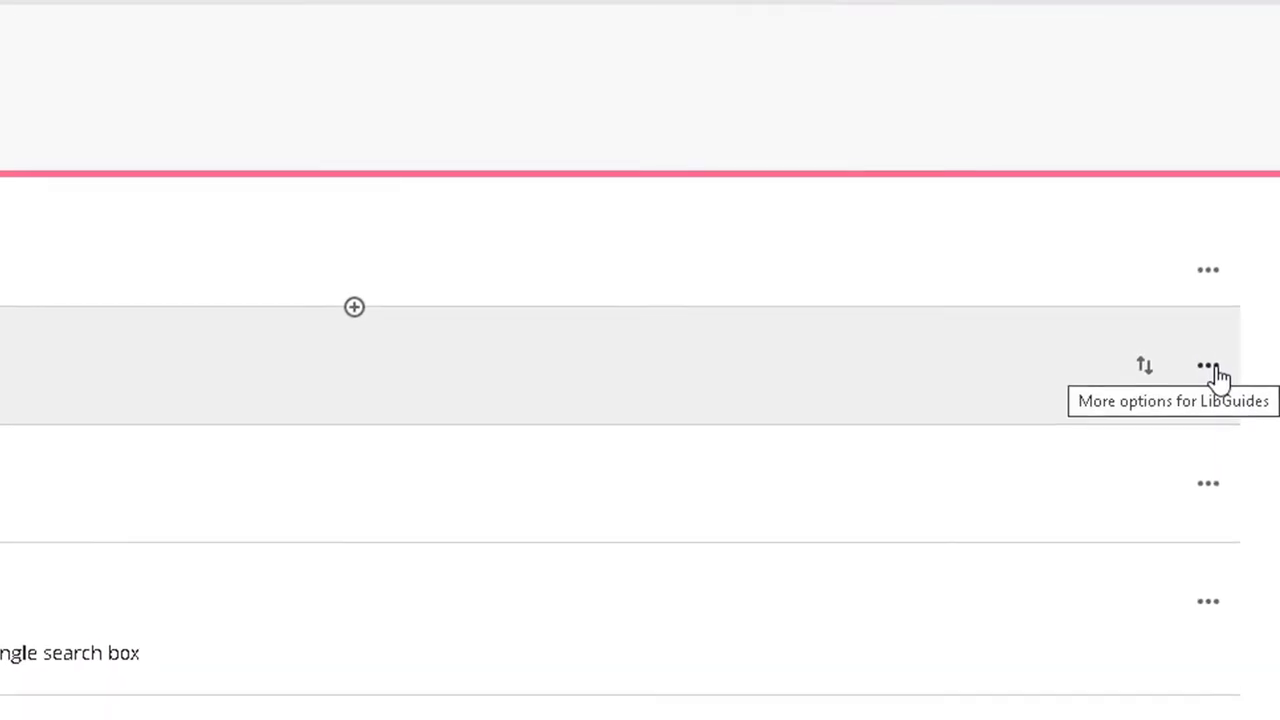
Step: Reopen the LibGuides item for editing from its More options menu
left_click(1208, 366)
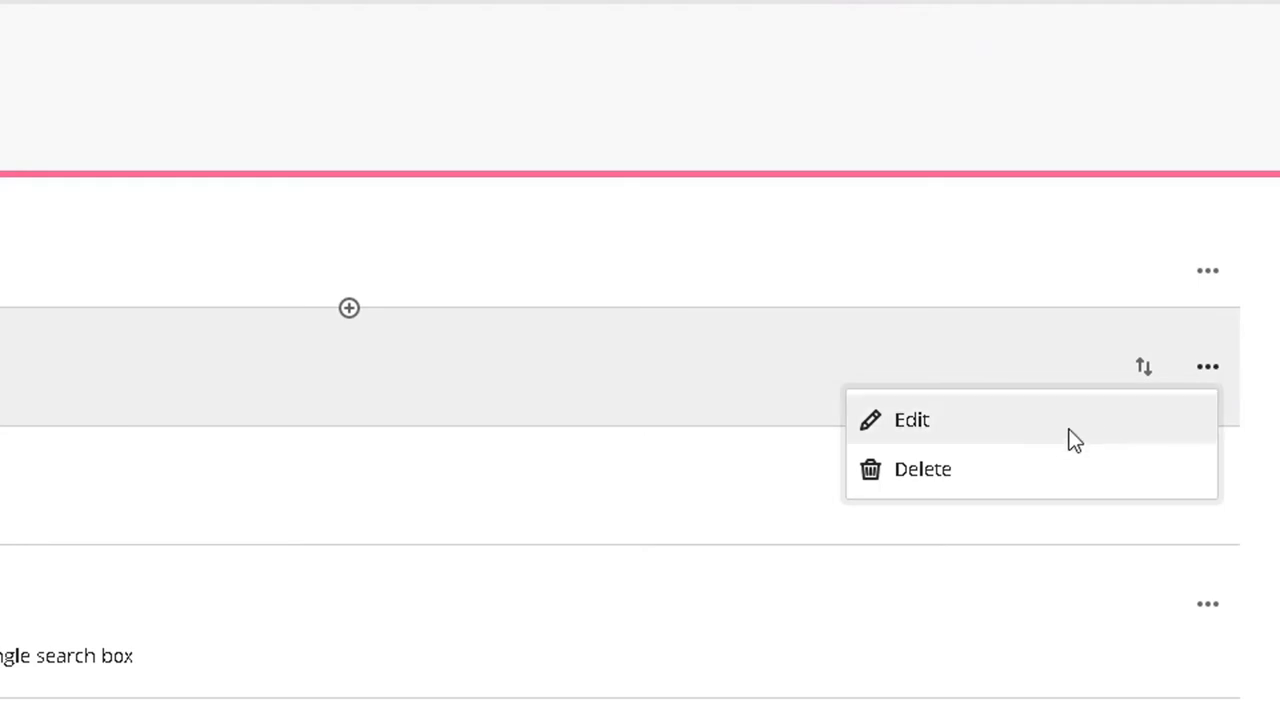
left_click(912, 420)
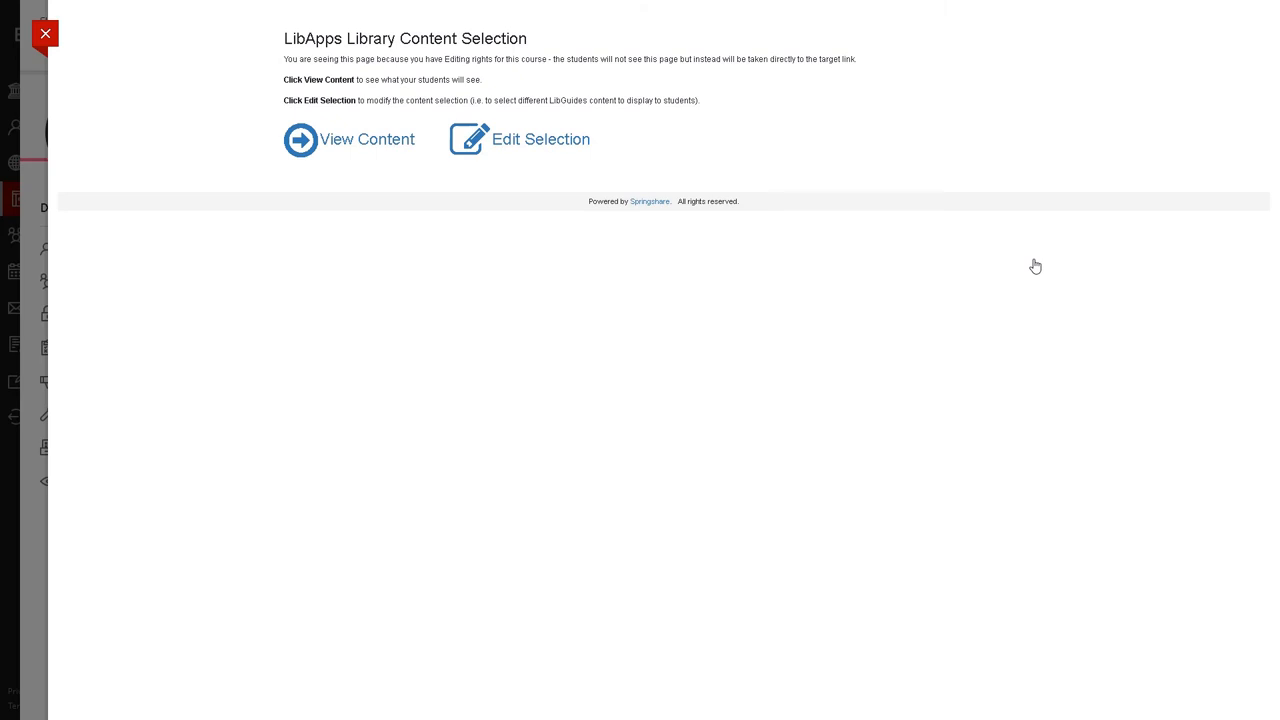
mouse_move(408, 286)
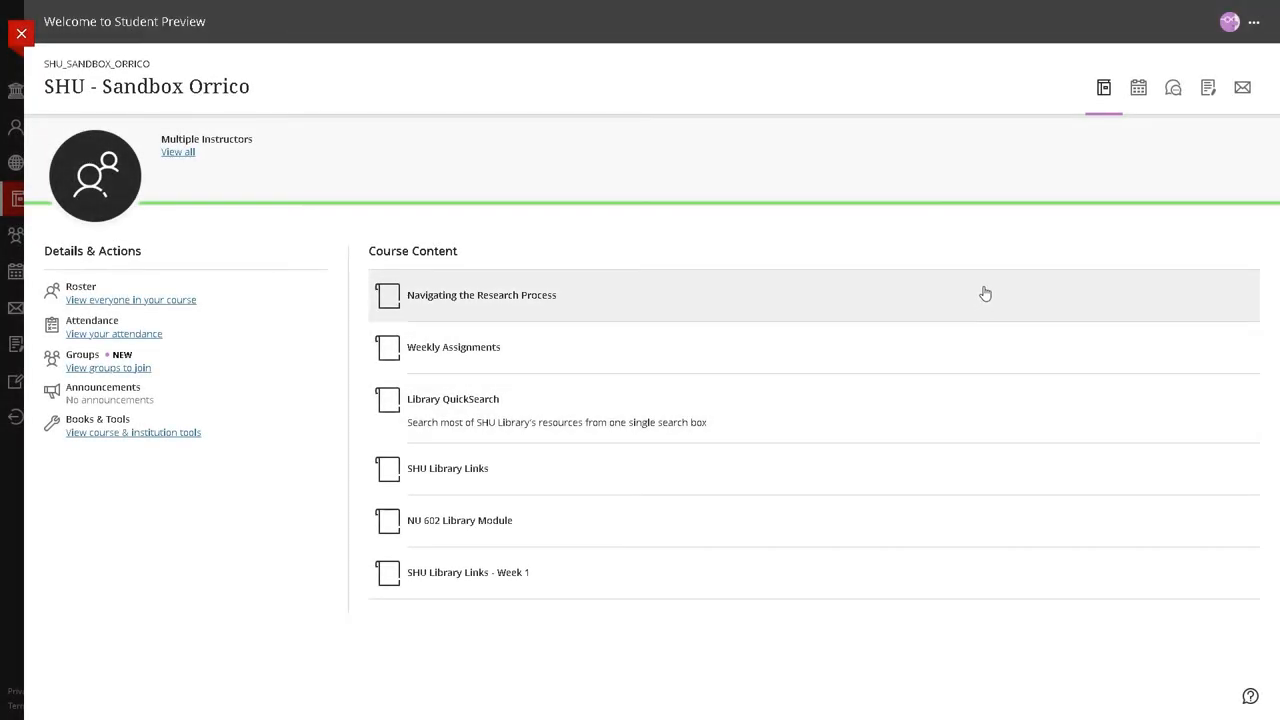
Step: View the Navigating the Research Process guide in Student Preview, scrolling through its modules
left_click(480, 294)
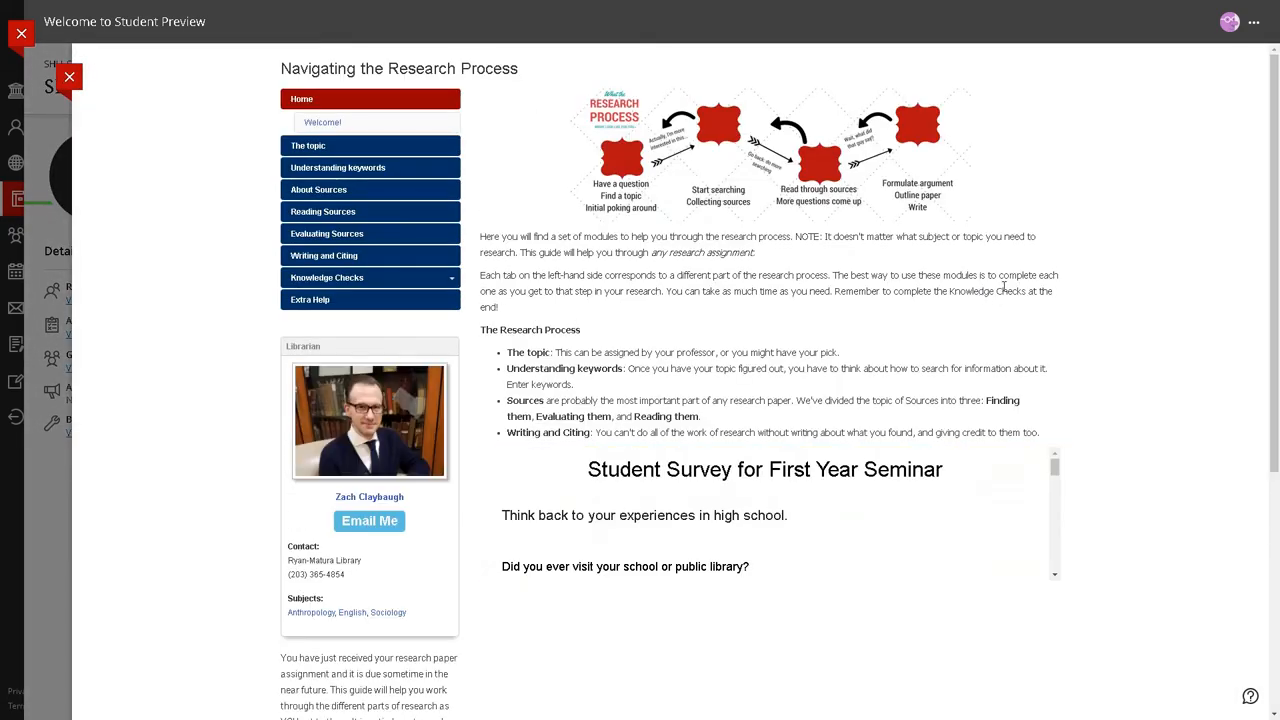
scroll("down", 3)
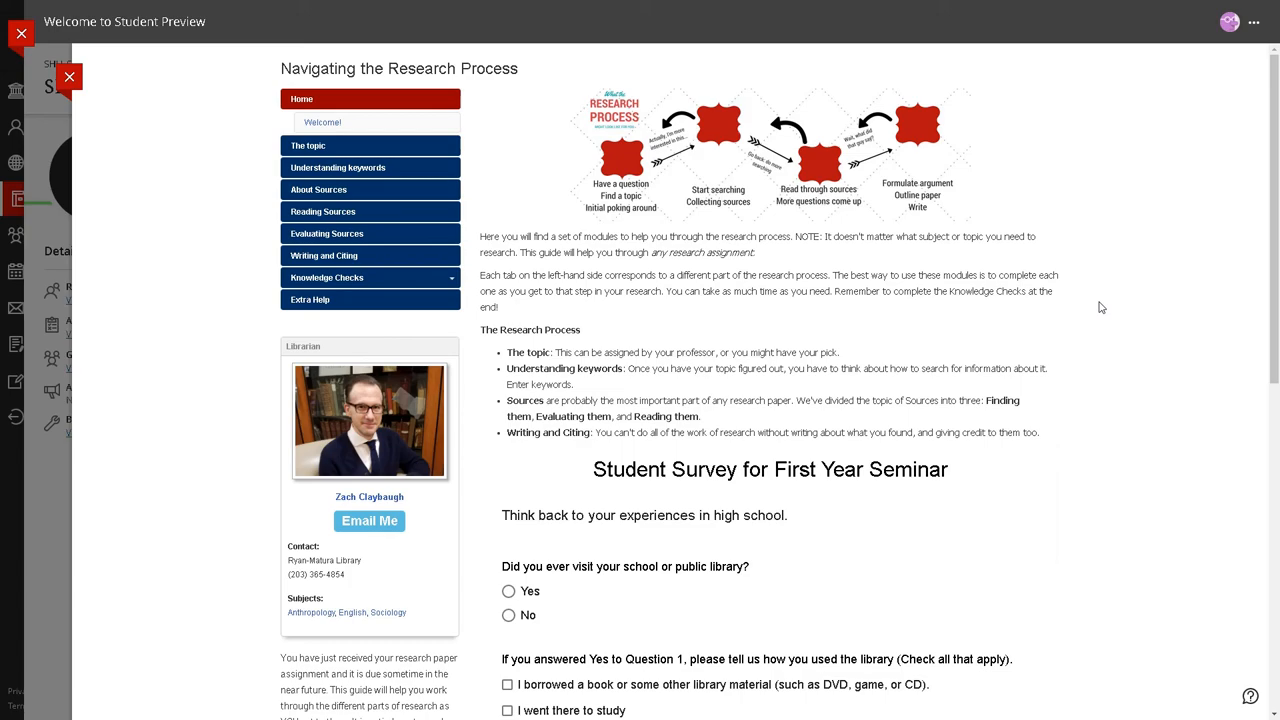